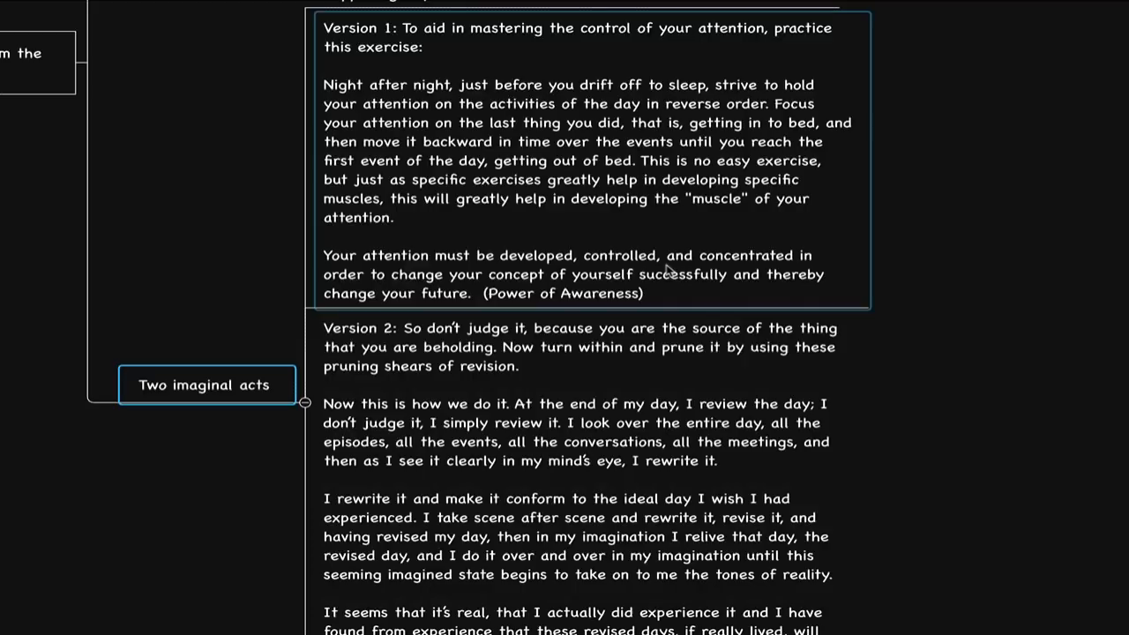
# Scroll through the map showing Premise beside the collapsed Two imaginal acts branch (3)
pyautogui.scroll(-3)
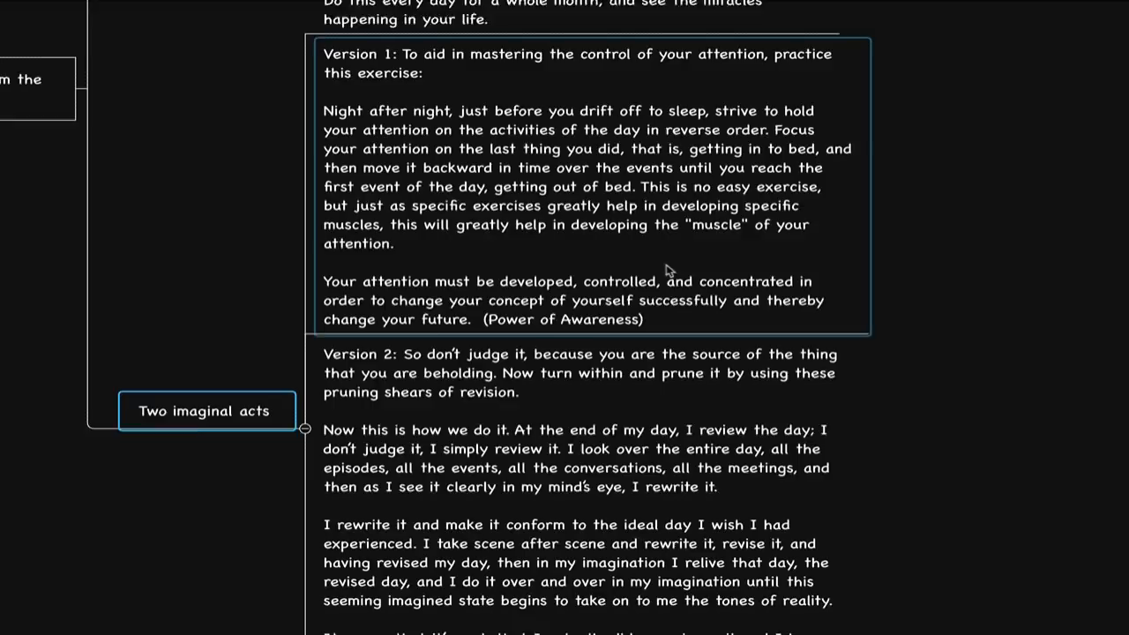
pyautogui.scroll(-3)
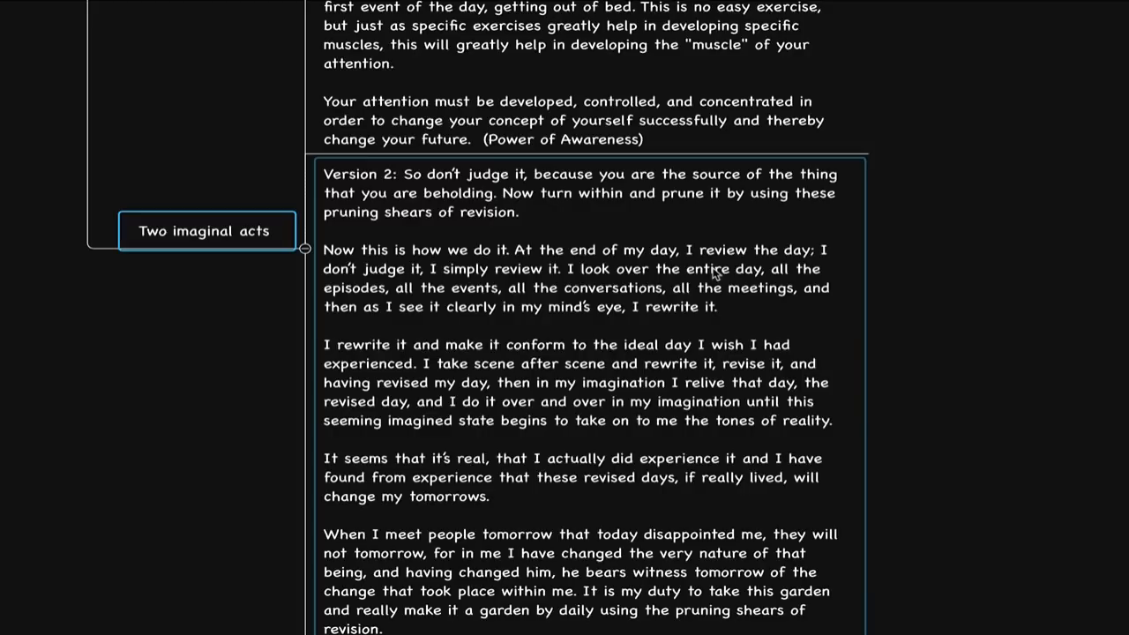
pyautogui.scroll(-3)
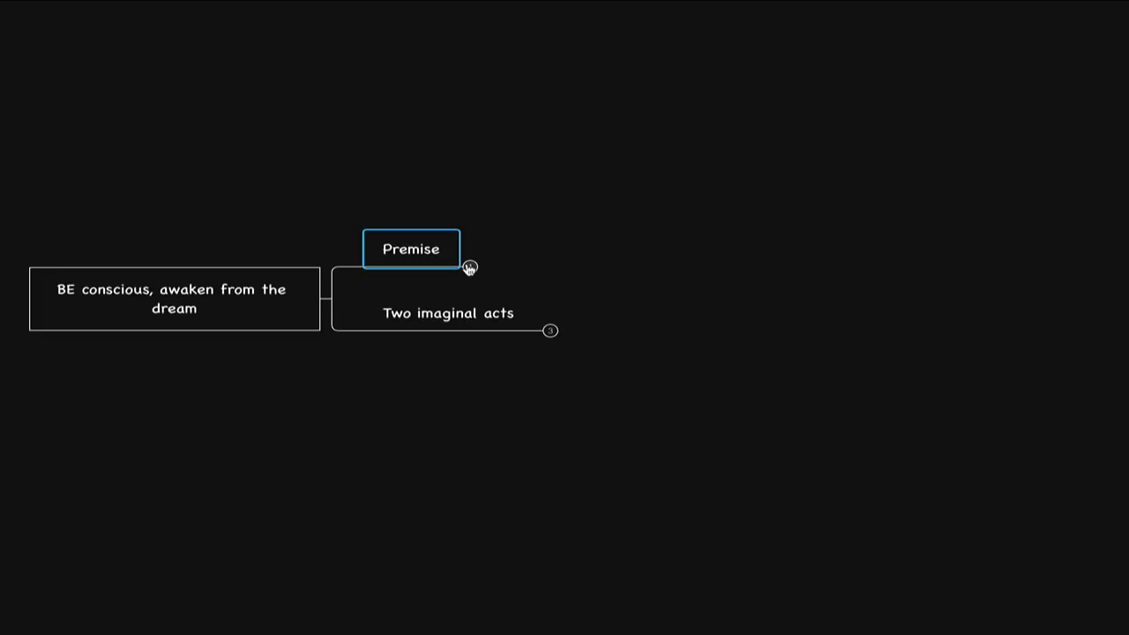
# Expand Premise to reveal its passage about man awakening from the dream
pyautogui.click(470, 266)
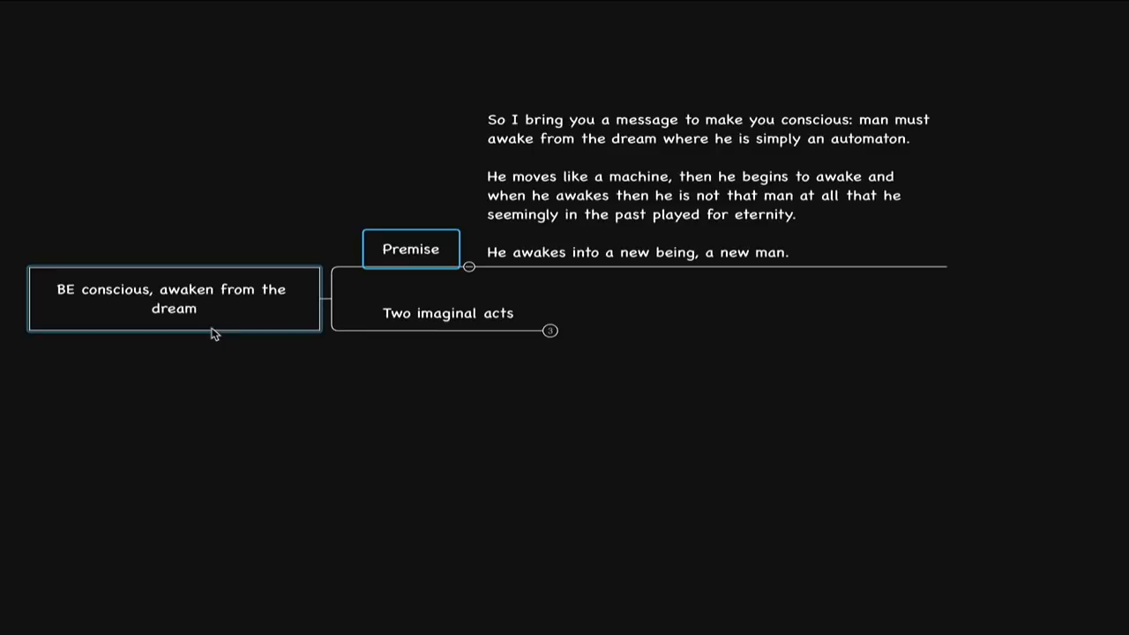